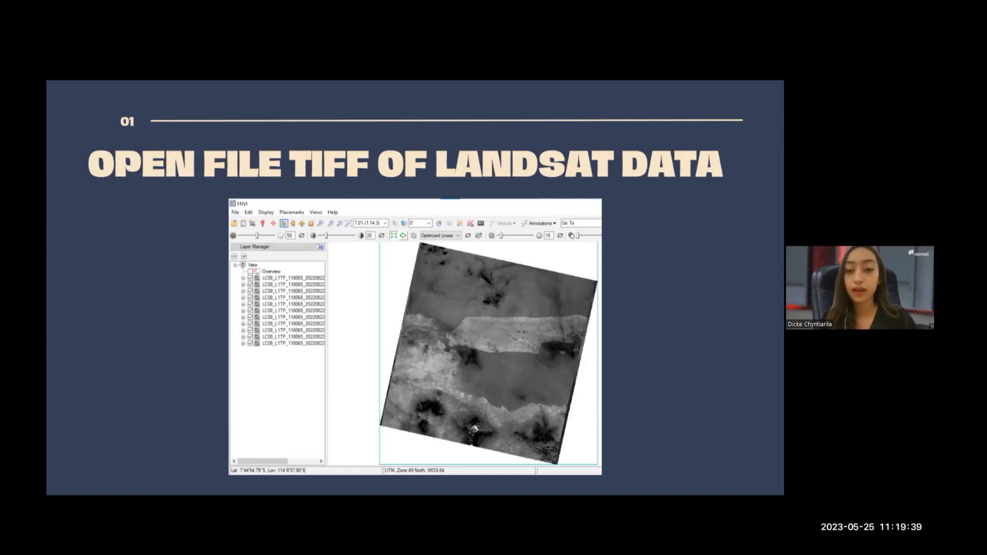
Advance to the slide on defining training regions and the maximum likelihood method
{"action": "key", "text": "Right"}
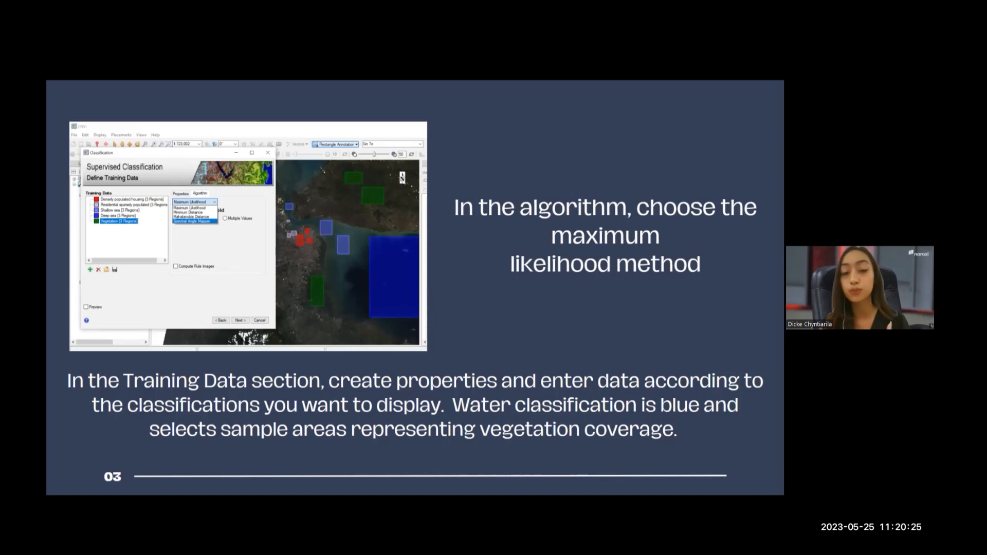
{"action": "mouse_move", "coordinate": [374, 214]}
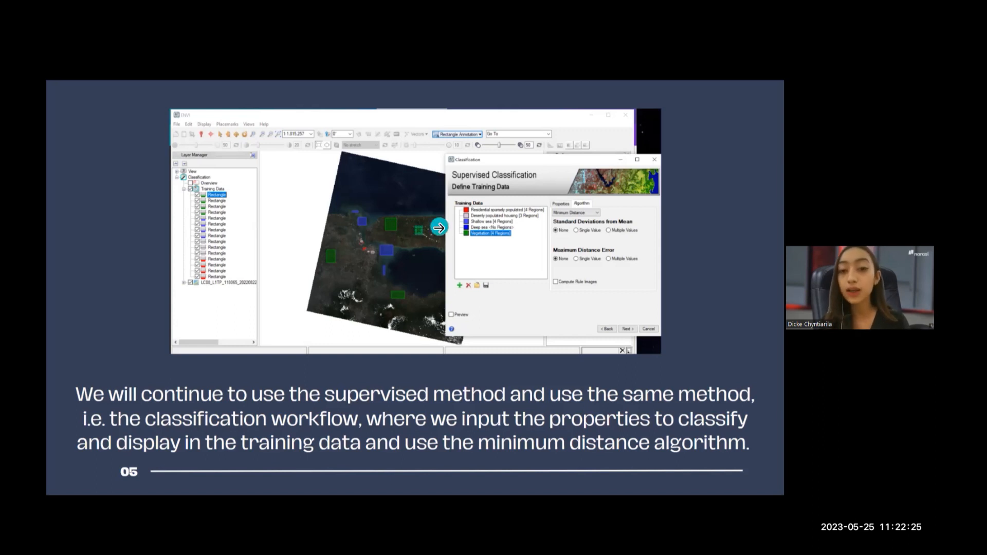
{"action": "mouse_move", "coordinate": [242, 262]}
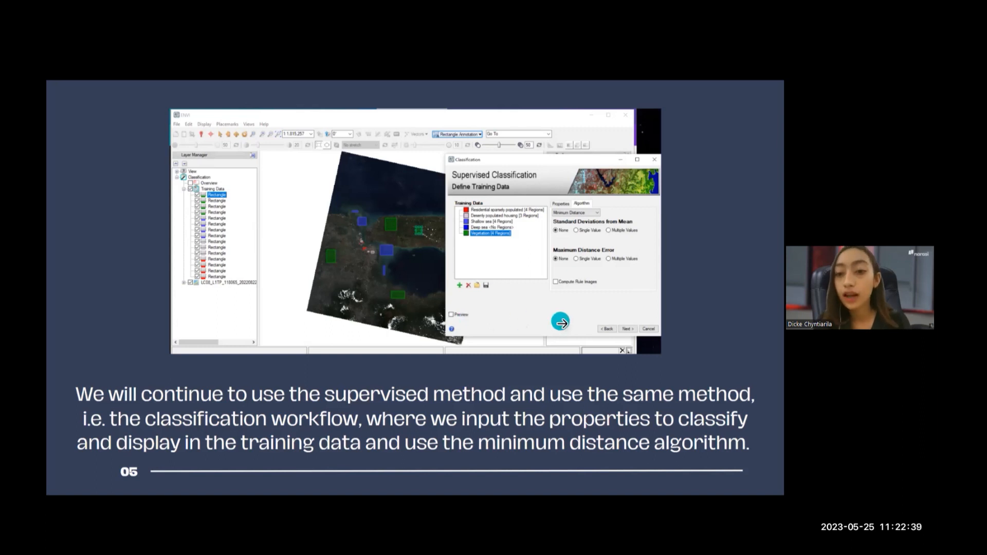
{"action": "mouse_move", "coordinate": [604, 212]}
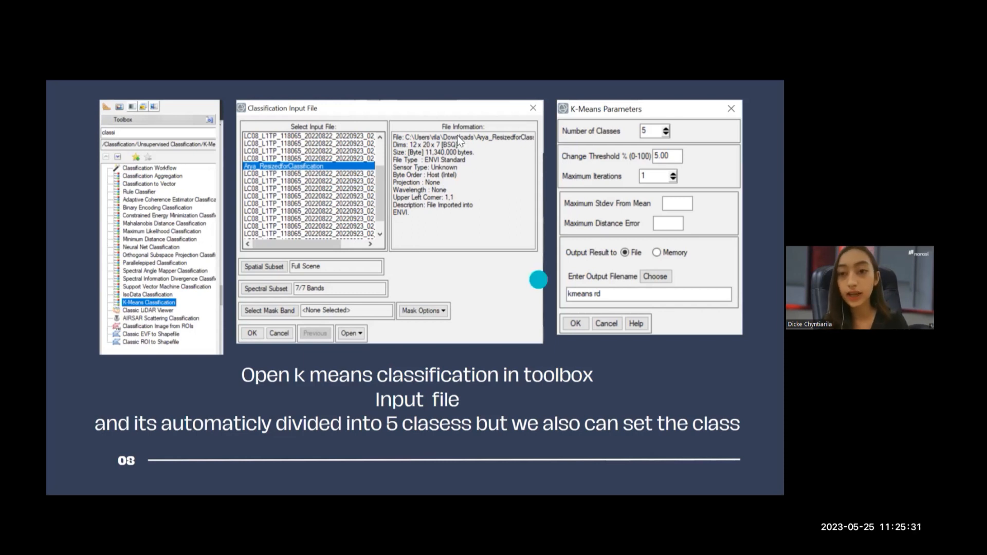
{"action": "mouse_move", "coordinate": [706, 319]}
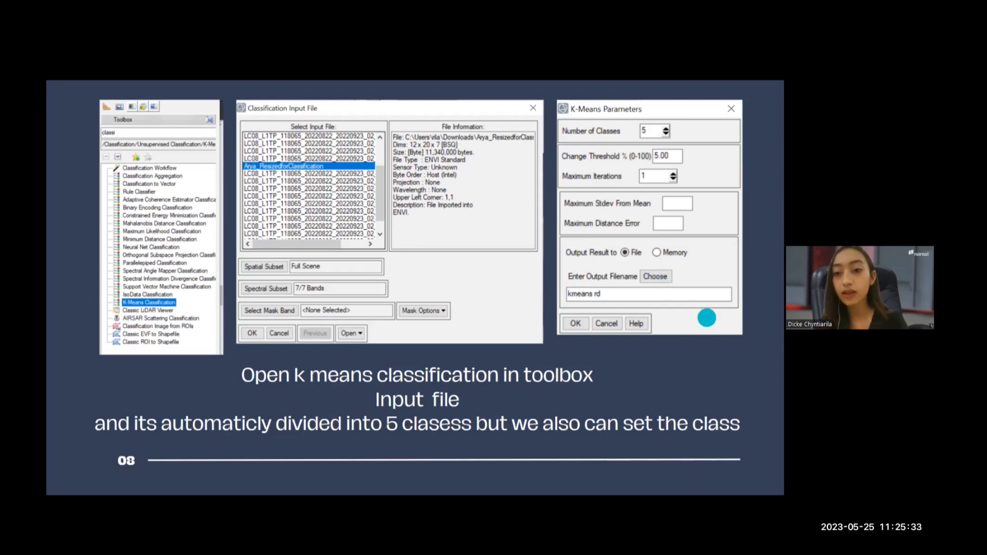